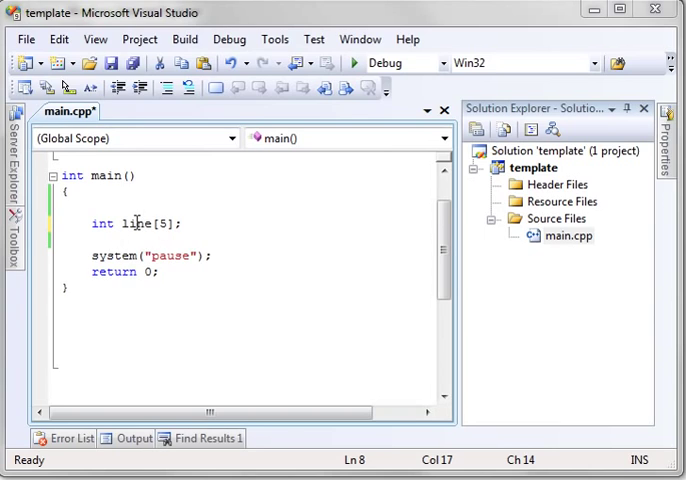
pyautogui.moveTo(132, 222)
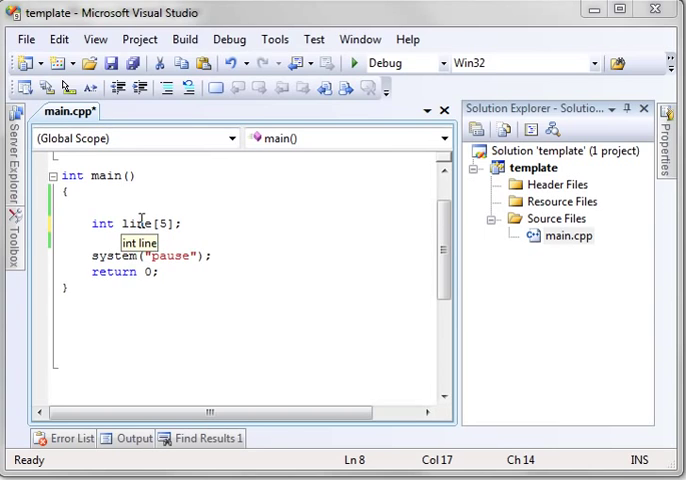
pyautogui.moveTo(200, 274)
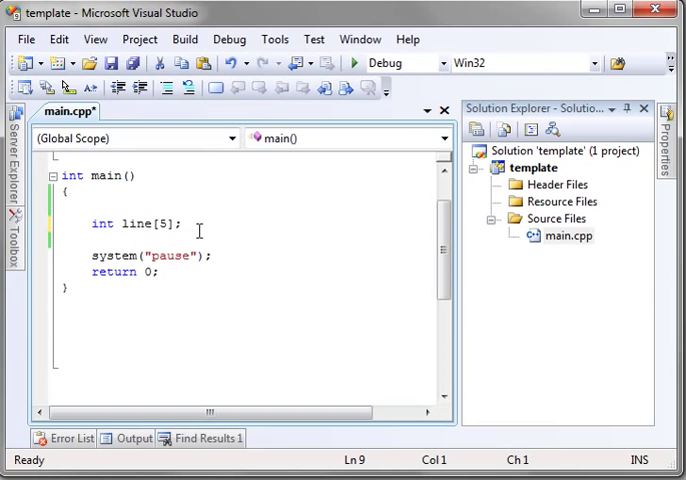
# Step: Change the declaration to a two-dimensional array int line[5][2]
pyautogui.click(180, 222)
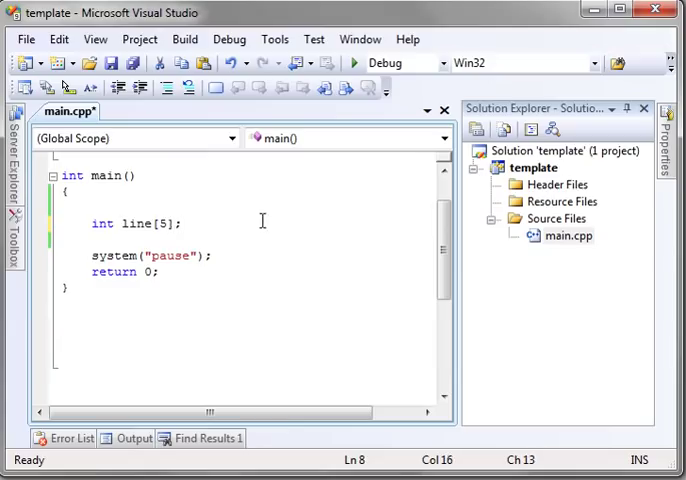
pyautogui.write('{')
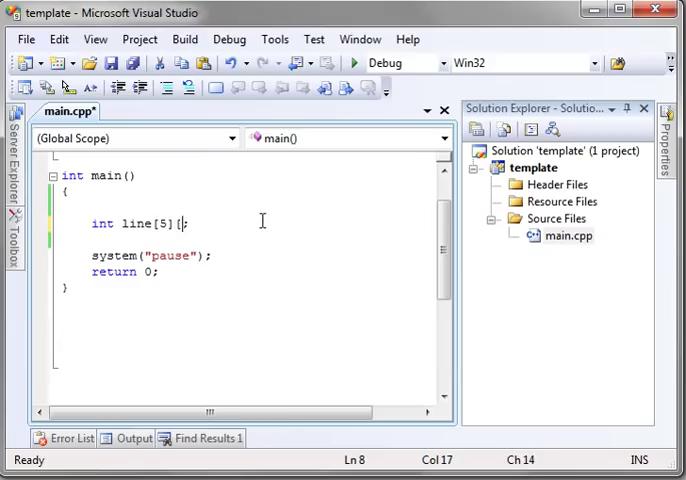
pyautogui.write('[2]')
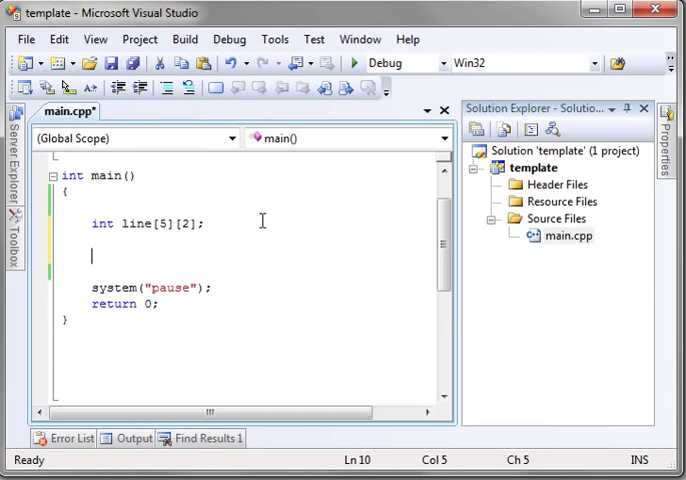
# Step: Add the assignment line[0][0] = 99; below the declaration
pyautogui.write('line')
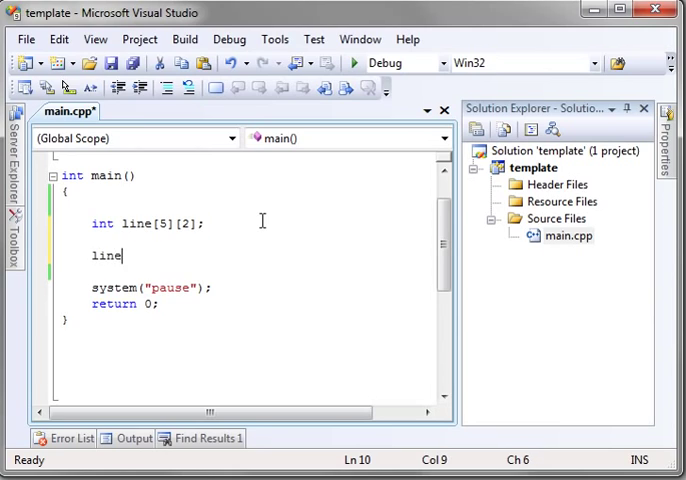
pyautogui.write('[0]')
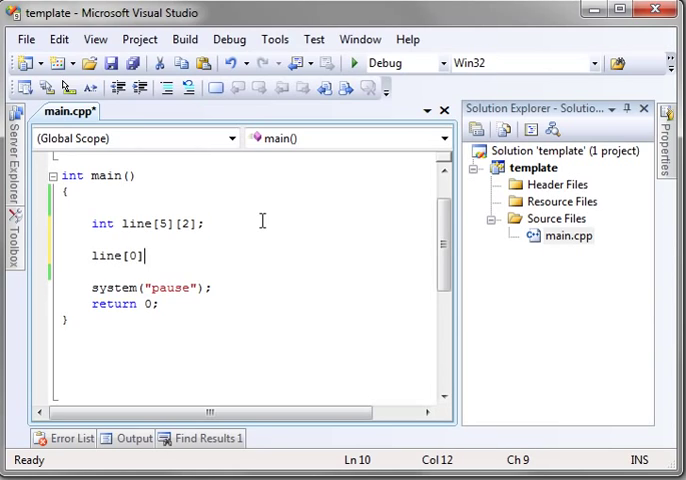
pyautogui.write('[0]')
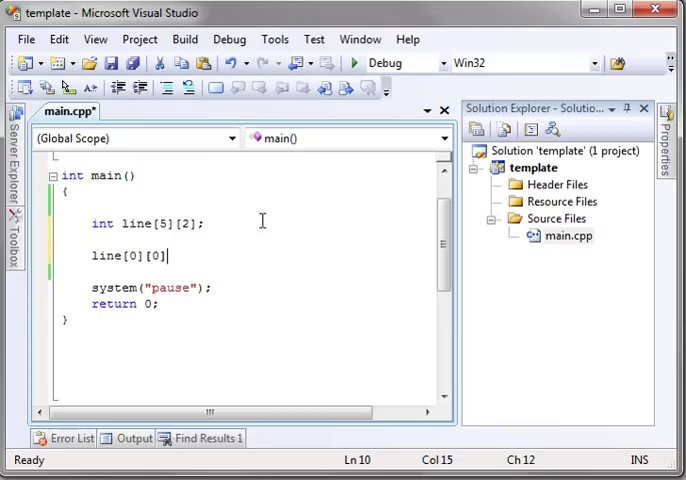
pyautogui.write('=')
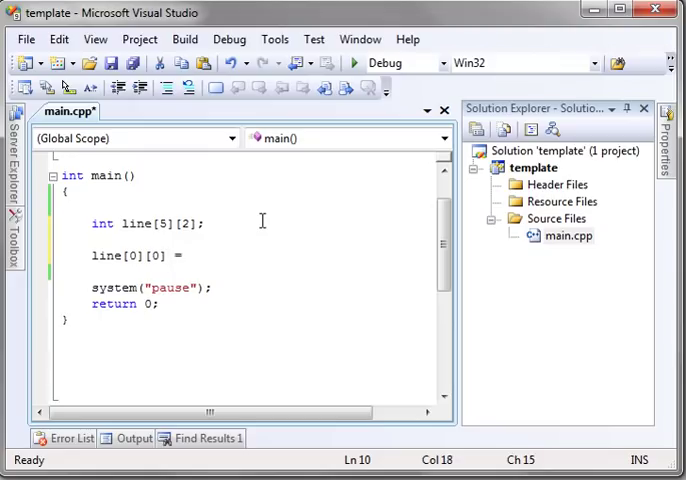
pyautogui.write('99;')
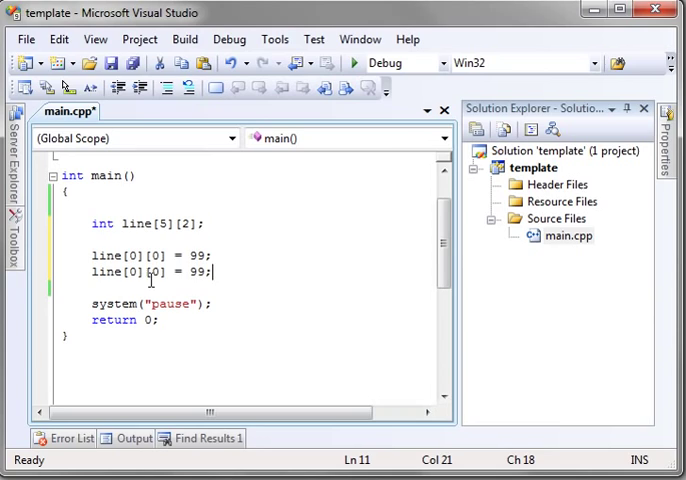
# Step: Edit the pasted lines into line[0][1] = 98, line[1][0] = 97 and line[1][1] = 96
pyautogui.click(150, 272)
pyautogui.write('1')
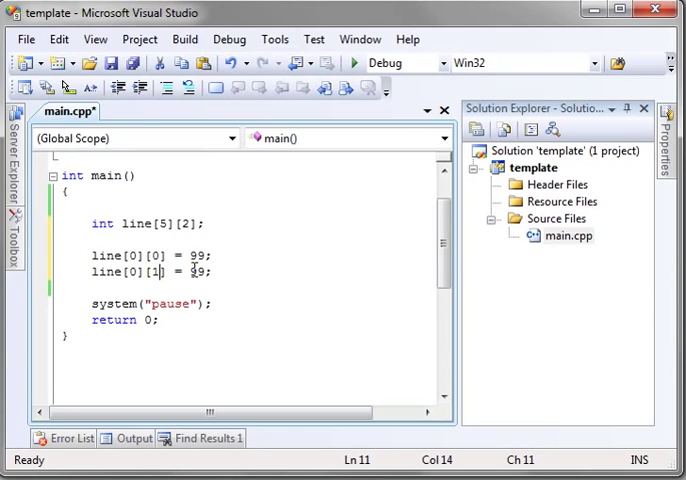
pyautogui.doubleClick(196, 272)
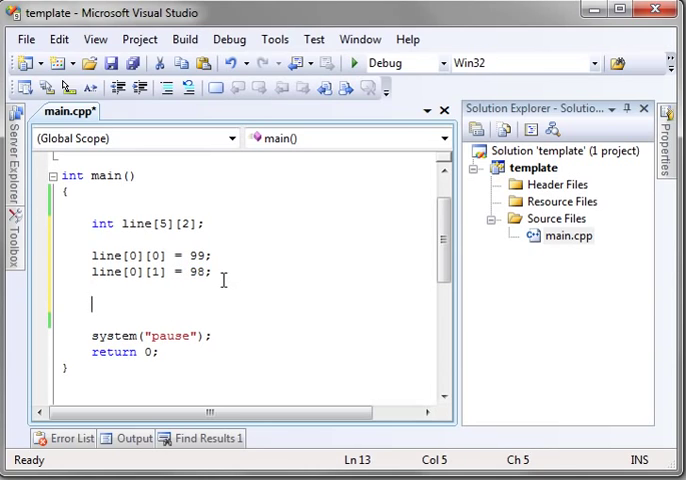
pyautogui.click(60, 304)
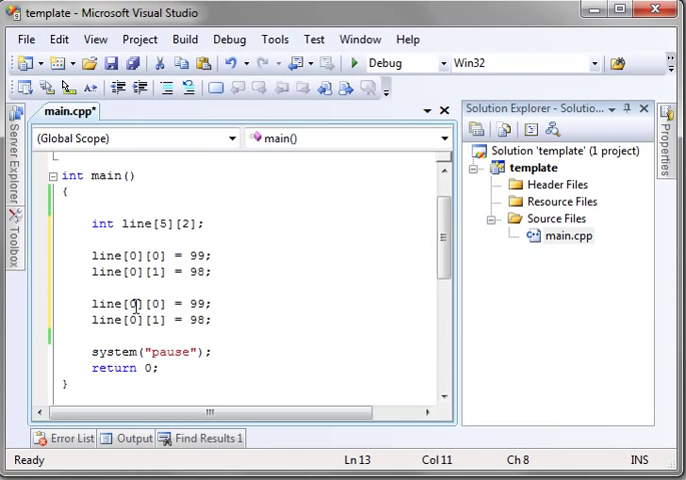
pyautogui.click(132, 304)
pyautogui.write('1')
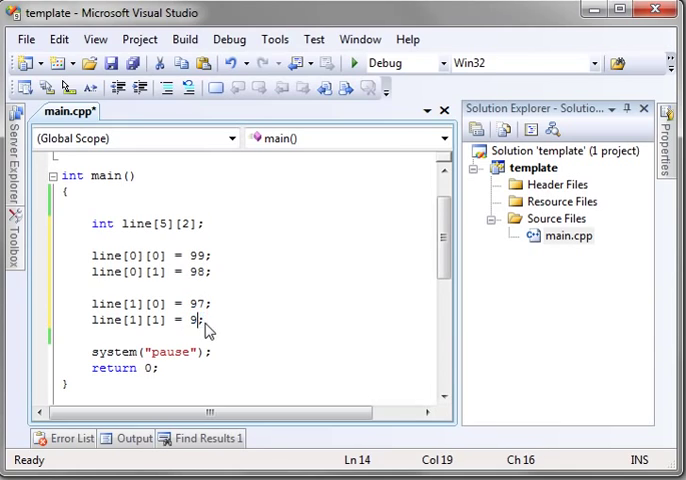
pyautogui.write('6;')
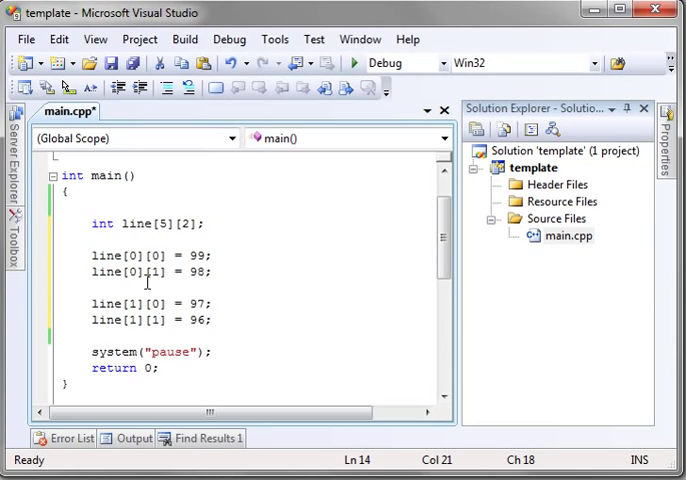
pyautogui.moveTo(212, 232)
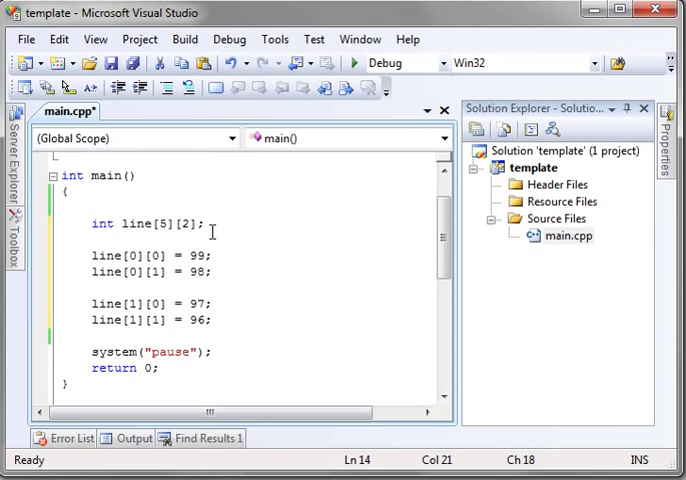
pyautogui.moveTo(170, 272)
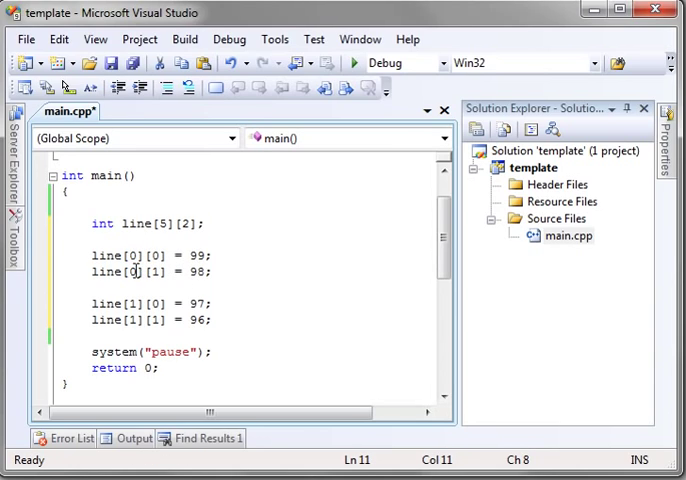
pyautogui.doubleClick(156, 256)
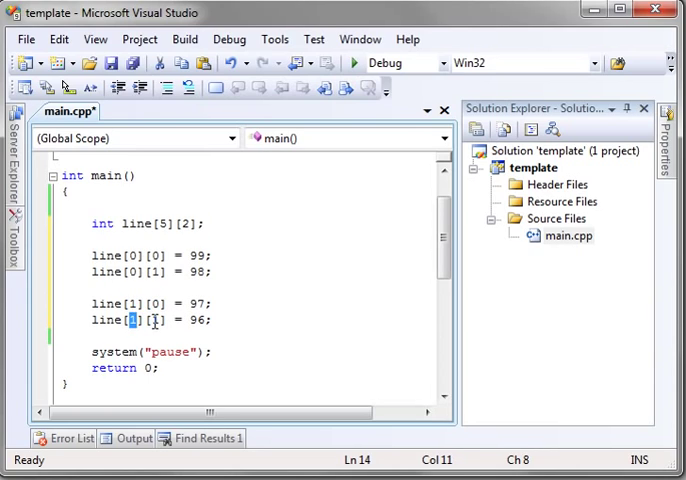
# Step: Add line[0] = 100; after the last assignment and attempt a build
pyautogui.doubleClick(196, 320)
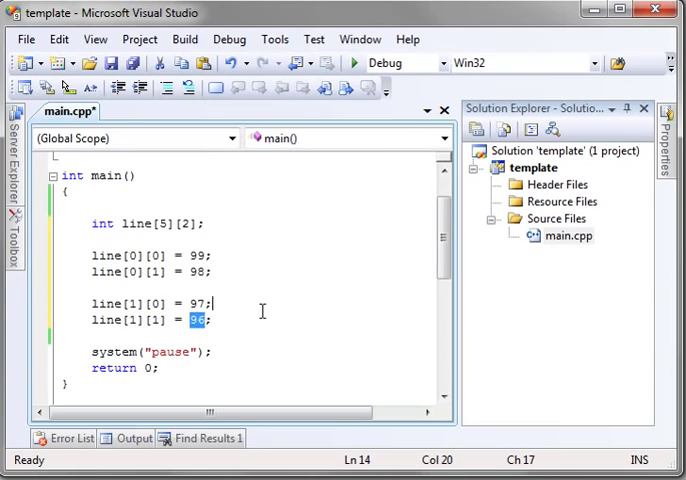
pyautogui.press('enter')
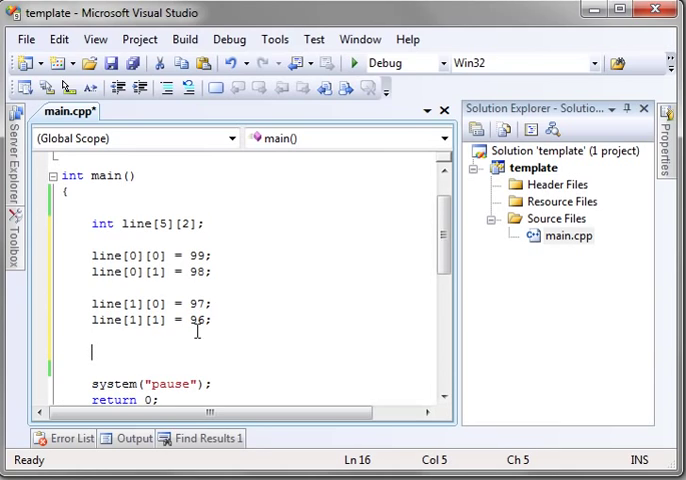
pyautogui.write('1')
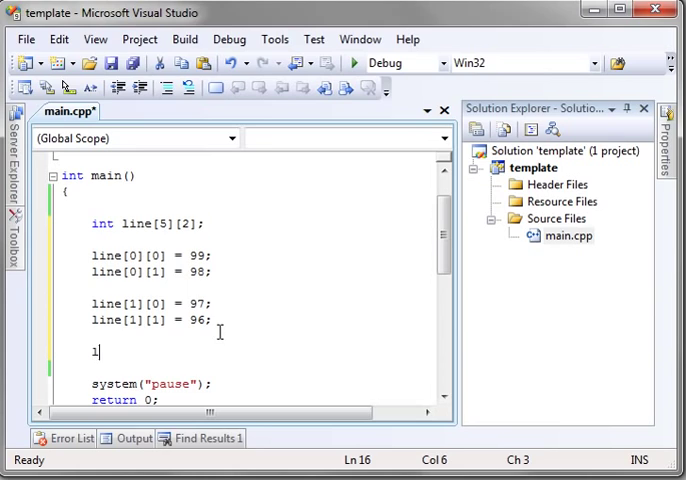
pyautogui.write('ine[')
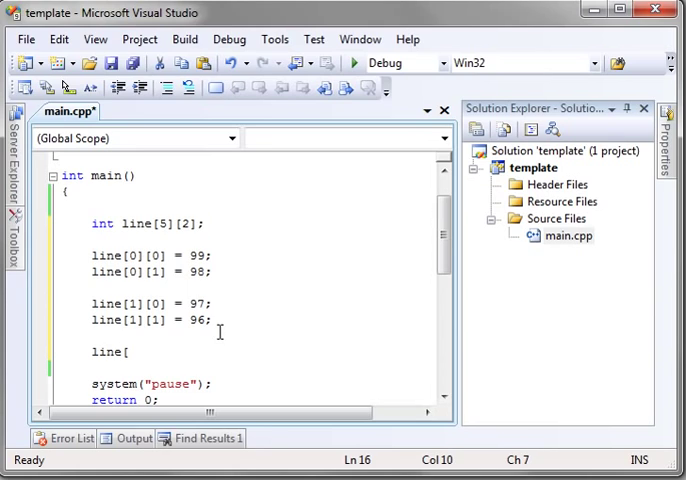
pyautogui.write('0] =')
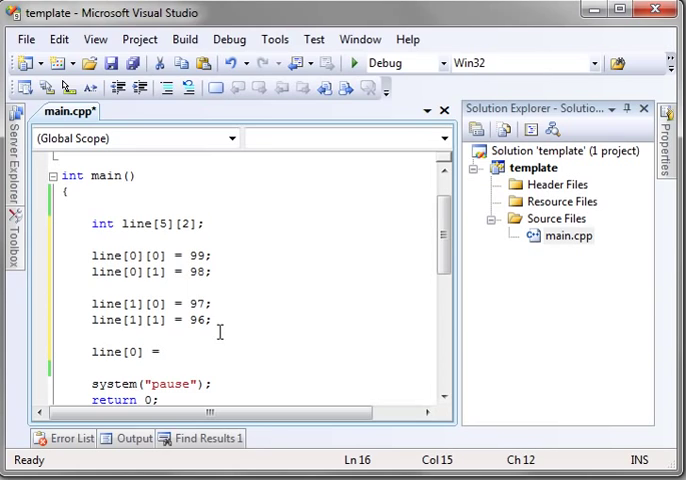
pyautogui.write('100;')
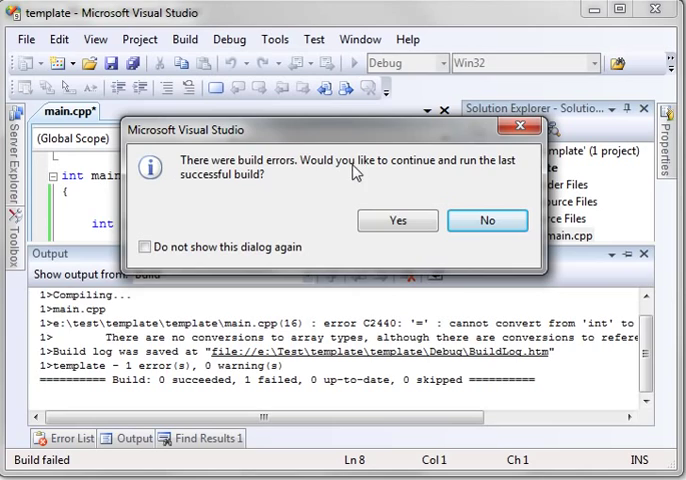
# Step: Jump from the C2440 cannot-convert error to its source line 16 in main.cpp
pyautogui.click(488, 220)
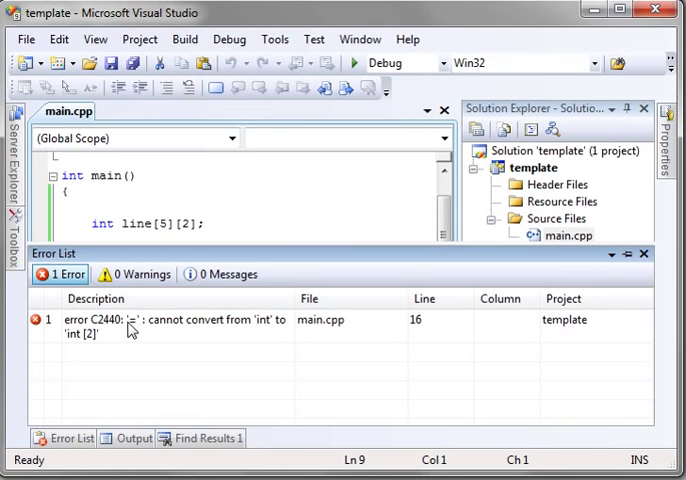
pyautogui.moveTo(96, 344)
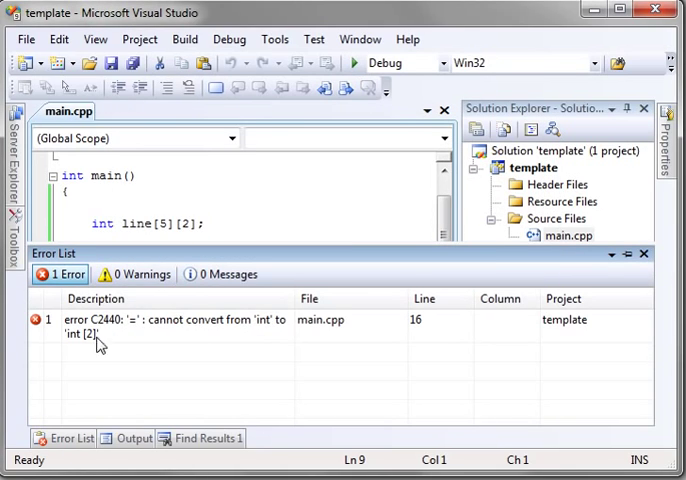
pyautogui.moveTo(102, 348)
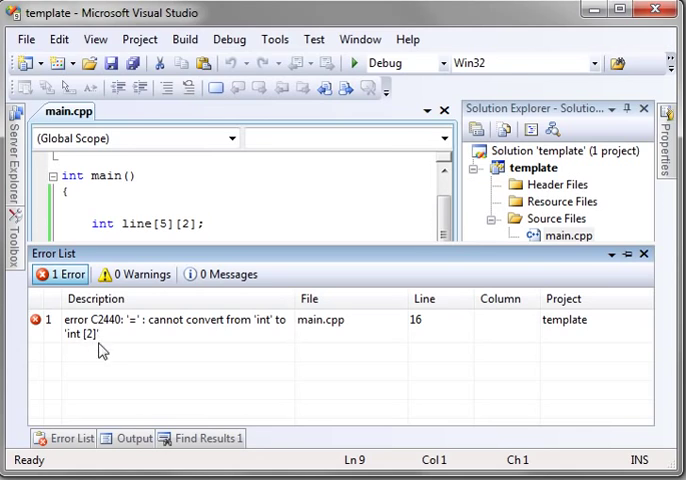
pyautogui.moveTo(96, 352)
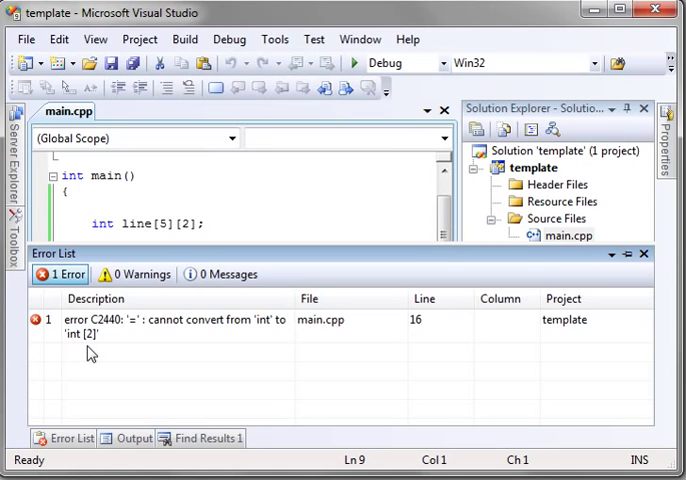
pyautogui.moveTo(190, 340)
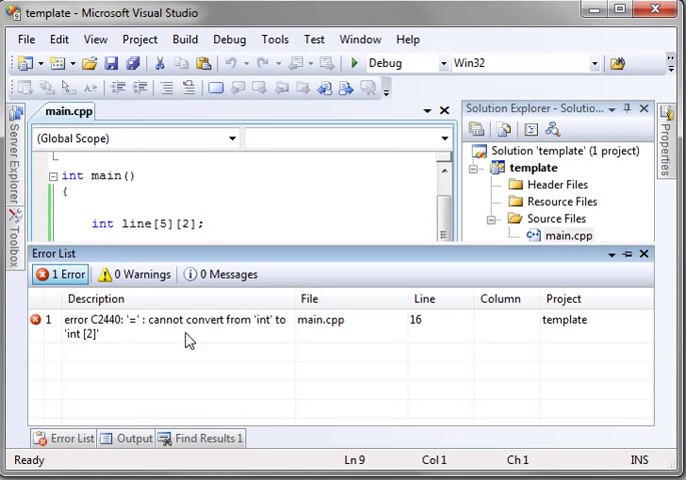
pyautogui.moveTo(196, 330)
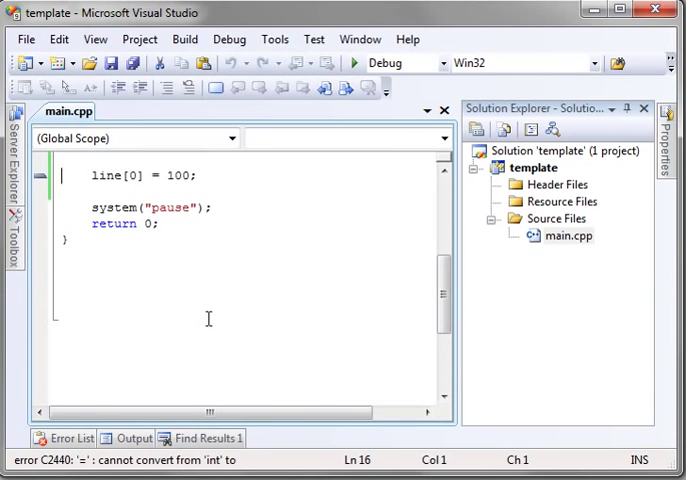
# Step: Delete the invalid line[0] = 100; statement from main.cpp
pyautogui.scroll(3)
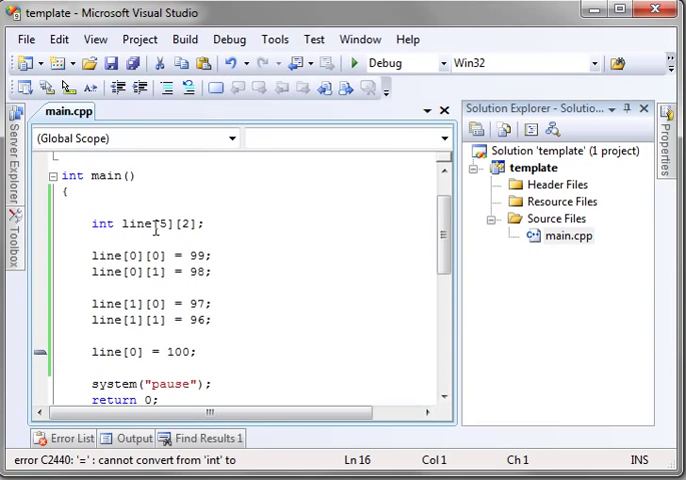
pyautogui.click(164, 224)
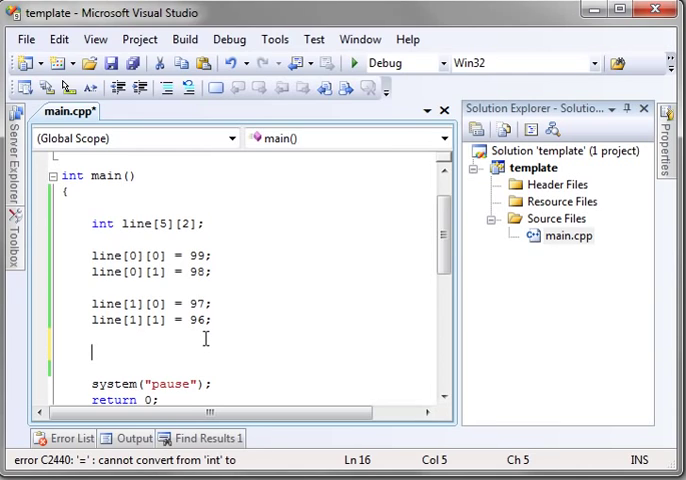
# Step: Write cout << line[1][0] << endl; on line 16 and start a build
pyautogui.click(122, 362)
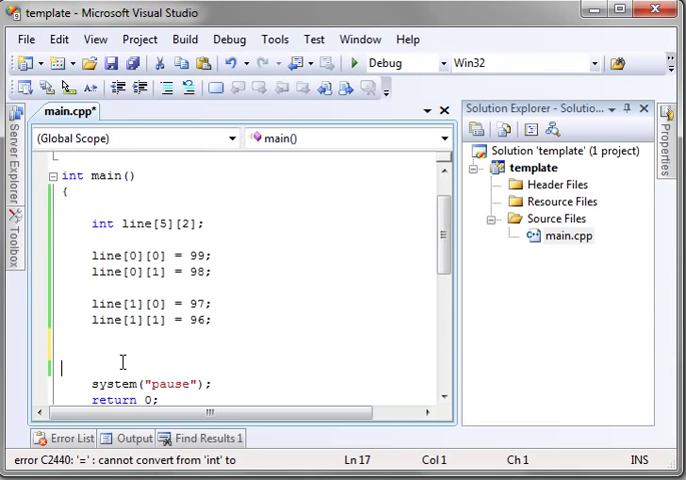
pyautogui.write('cc')
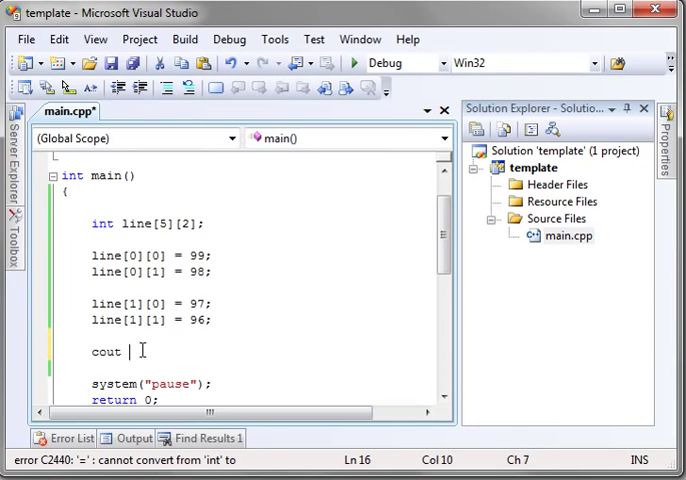
pyautogui.write('<<')
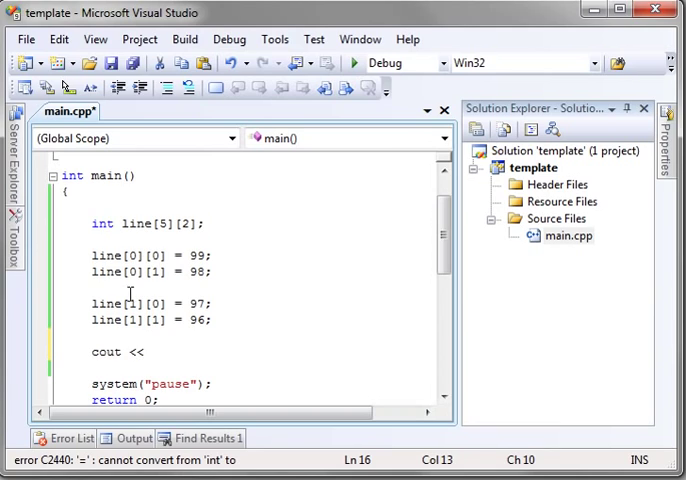
pyautogui.doubleClick(122, 304)
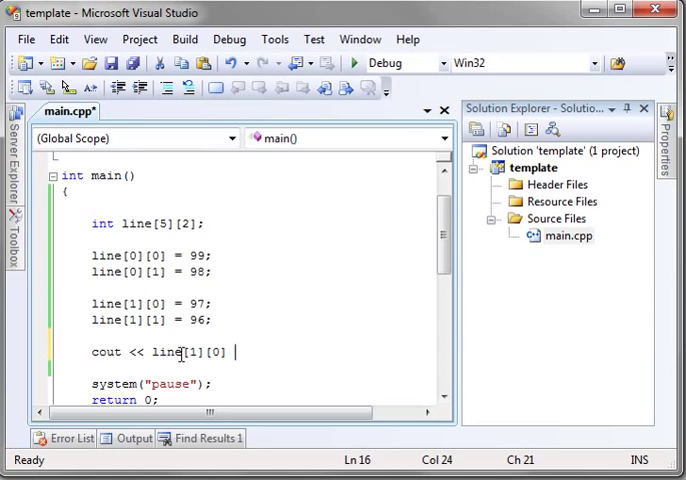
pyautogui.write('<< endl;')
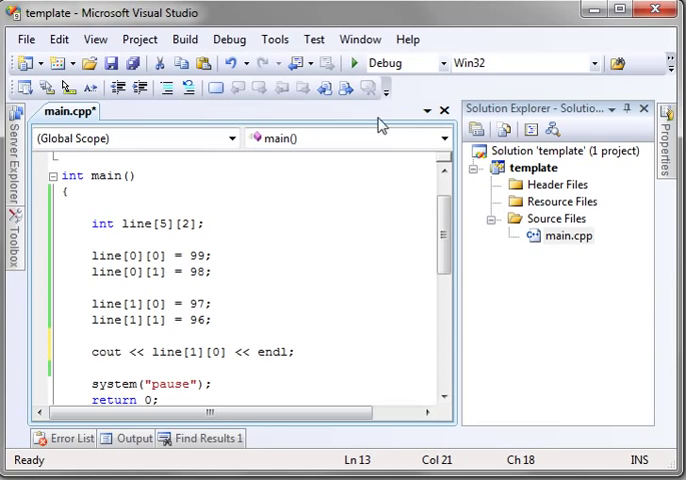
pyautogui.moveTo(112, 320)
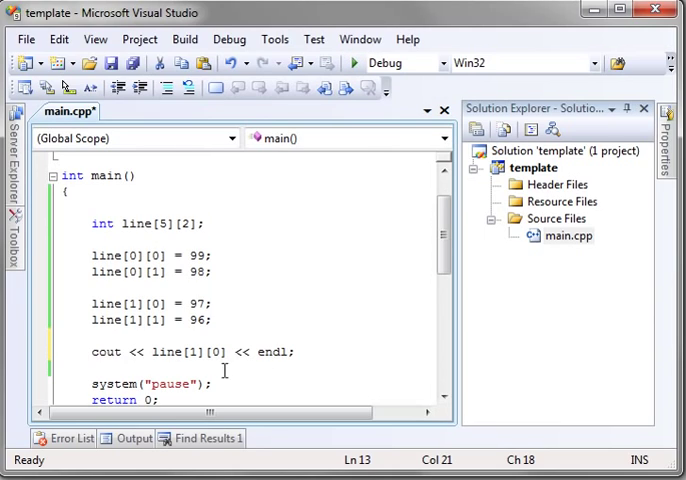
pyautogui.doubleClick(196, 352)
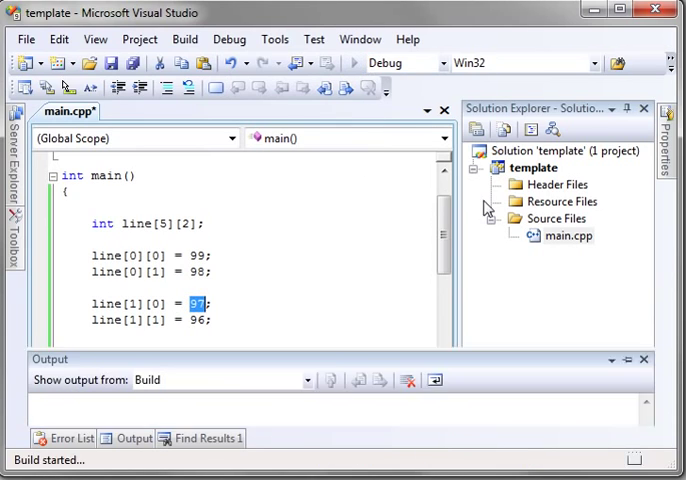
pyautogui.click(354, 62)
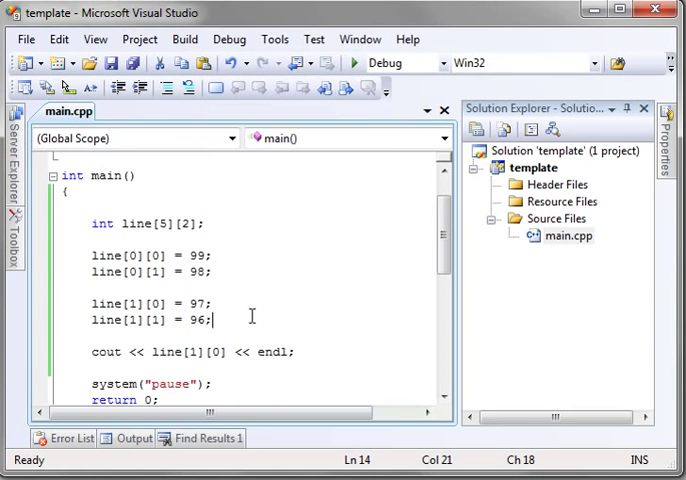
# Step: Add line[1][4] = 93; and change the cout index to line[1][3]
pyautogui.press('Return')
pyautogui.write('line[1][4] = 93;')
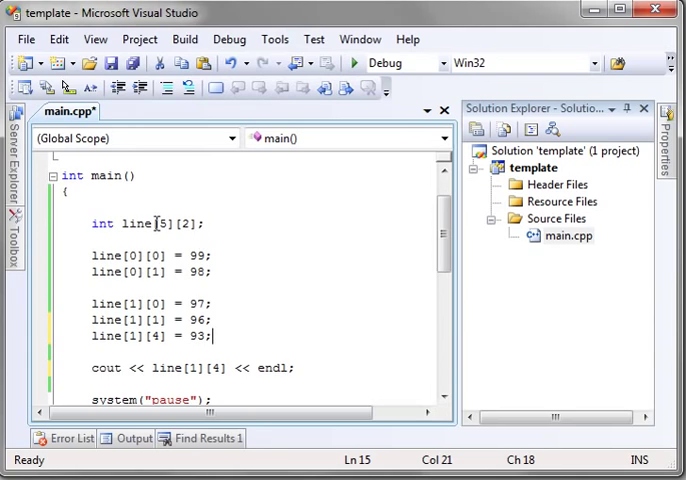
pyautogui.moveTo(344, 318)
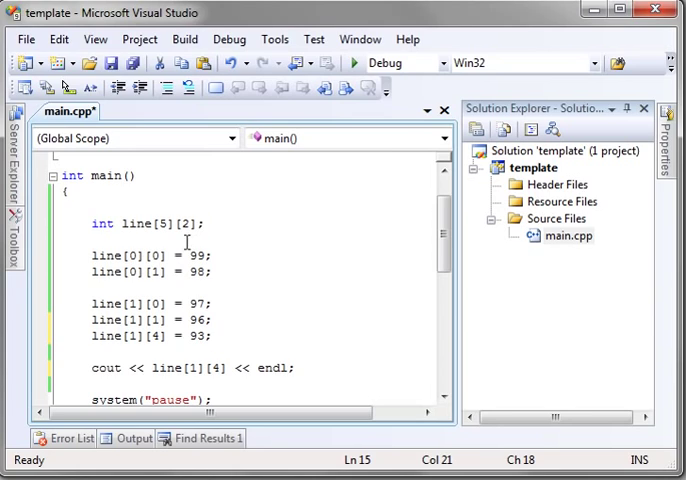
pyautogui.moveTo(328, 284)
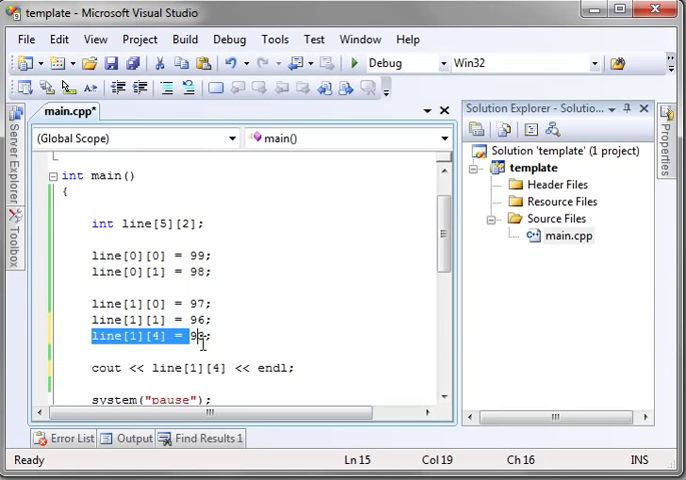
pyautogui.write('3;')
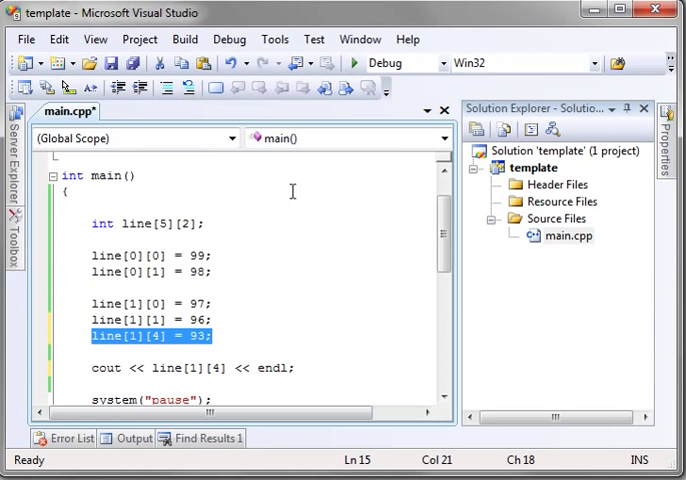
pyautogui.click(356, 62)
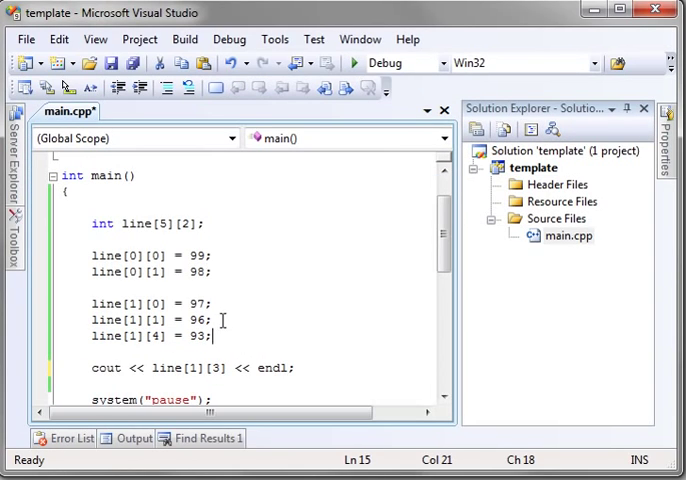
# Step: Insert a //here comment after line[1][1] = 96; and run past the Run-Time Check Failure
pyautogui.write('//')
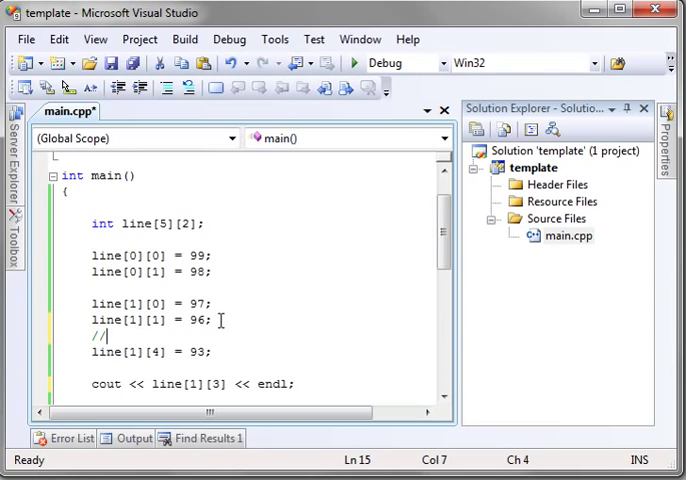
pyautogui.write('here')
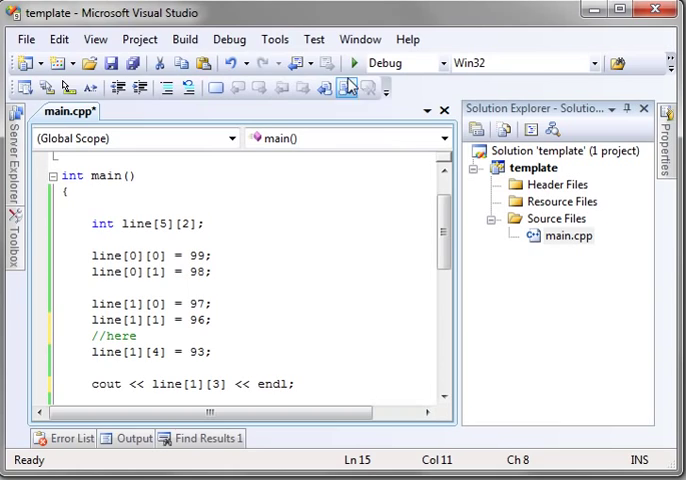
pyautogui.moveTo(354, 62)
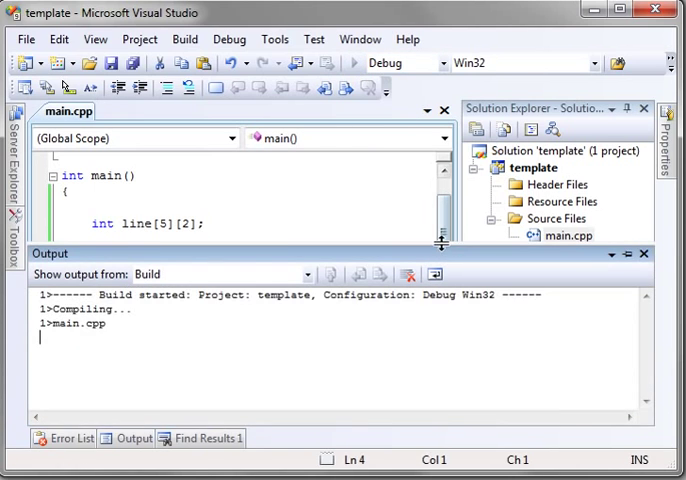
pyautogui.click(356, 62)
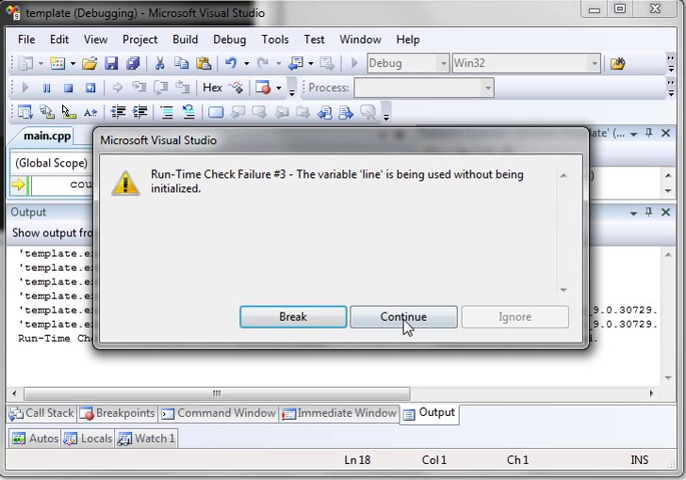
pyautogui.click(402, 316)
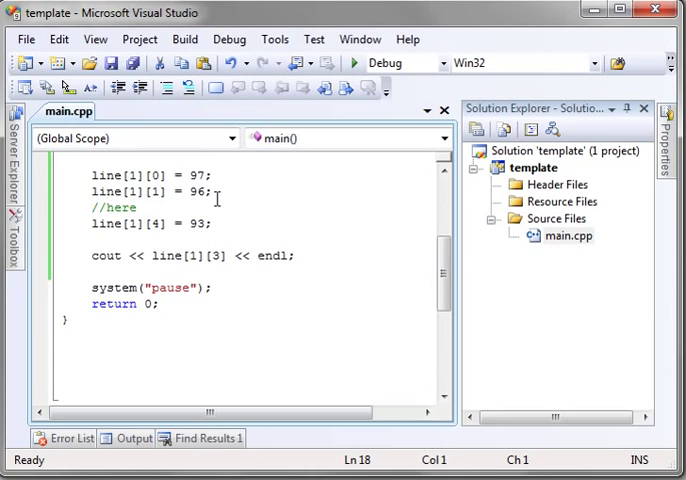
# Step: Replace the comment with line[1][3] = 55;, run, then delete all element assignments
pyautogui.doubleClick(124, 208)
pyautogui.write('line[1][3] = 96;')
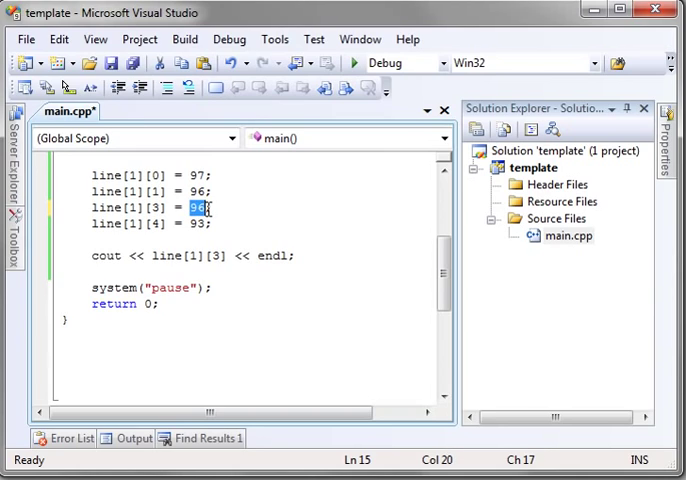
pyautogui.write('55')
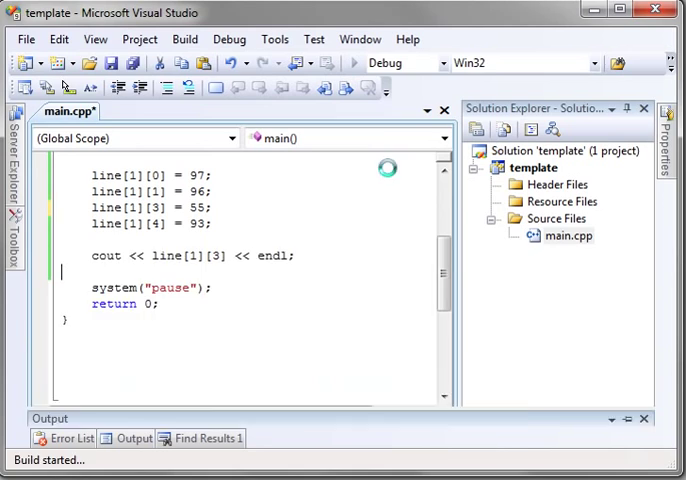
pyautogui.click(354, 62)
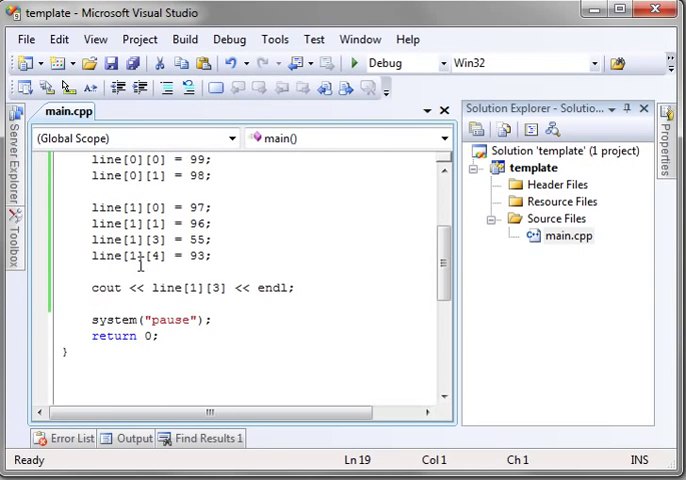
pyautogui.scroll(3)
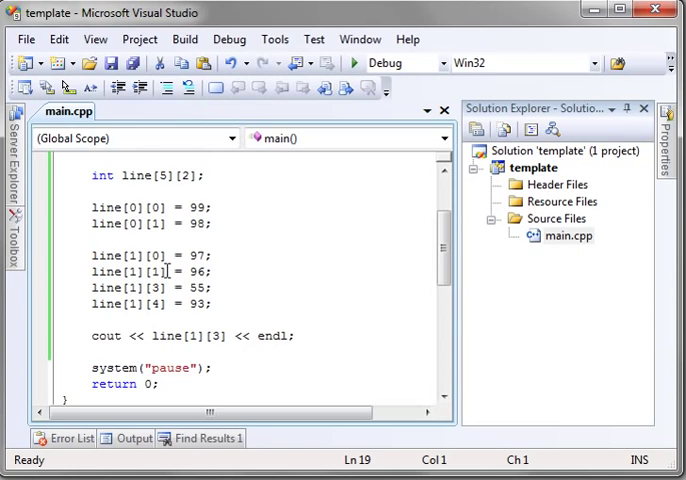
pyautogui.moveTo(226, 336)
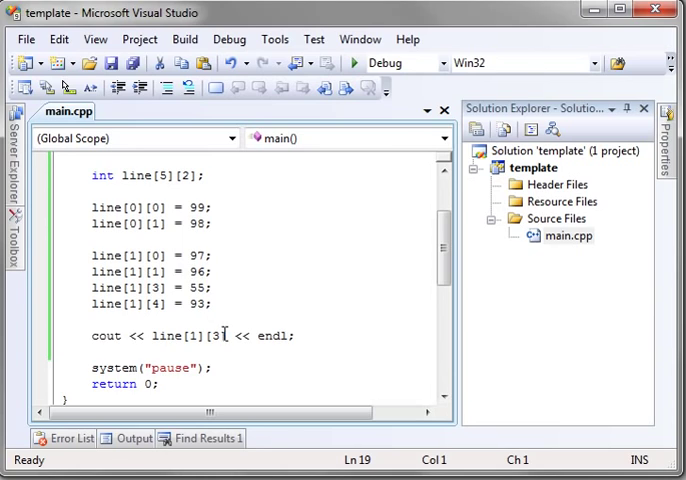
pyautogui.scroll(3)
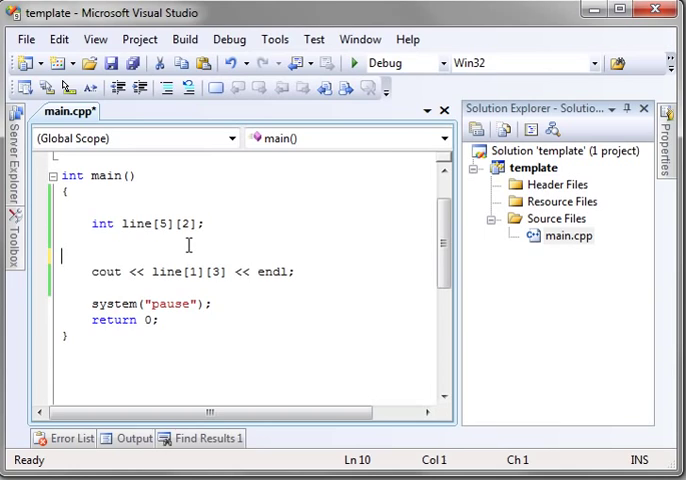
# Step: Initialize line[5][2] with = {0,1,0,1};, print line[1][0], and run the program
pyautogui.press('Backspace')
pyautogui.write(' = ')
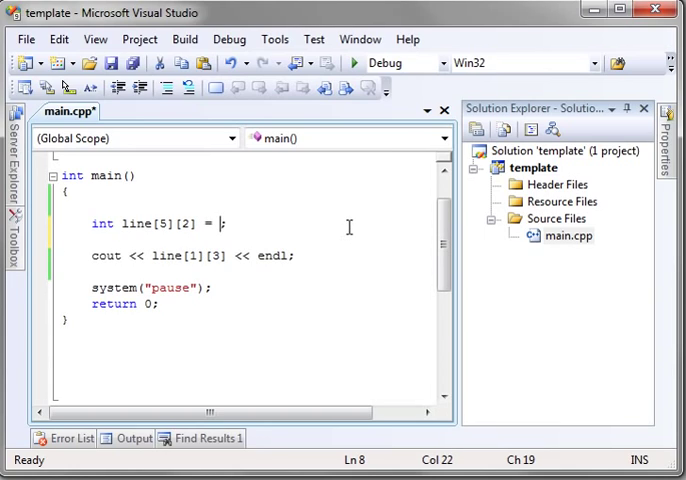
pyautogui.write('{')
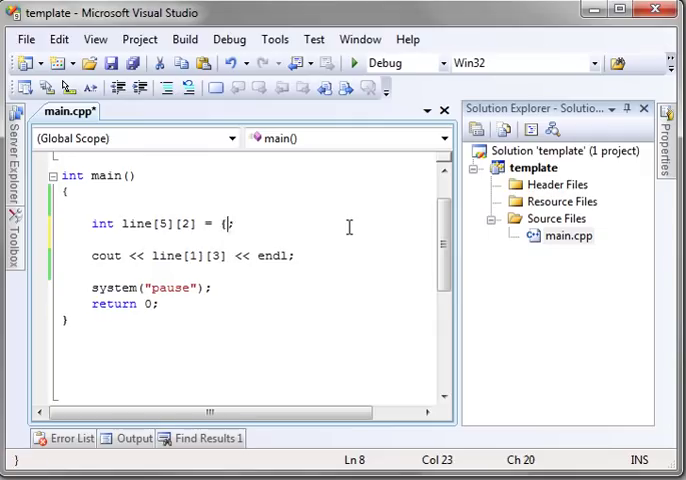
pyautogui.write('}')
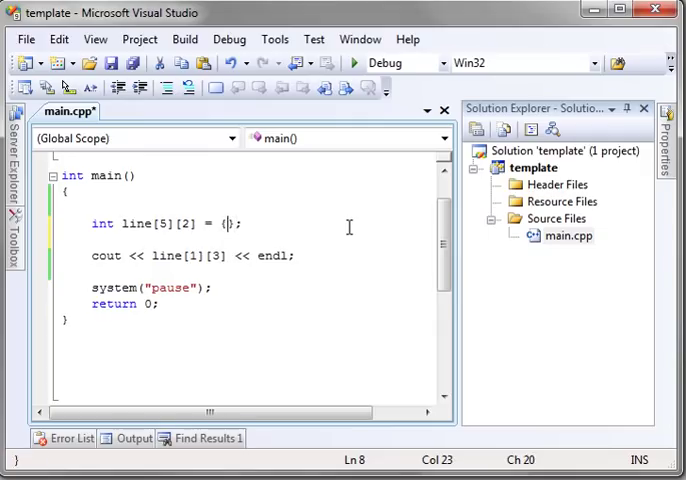
pyautogui.write('0')
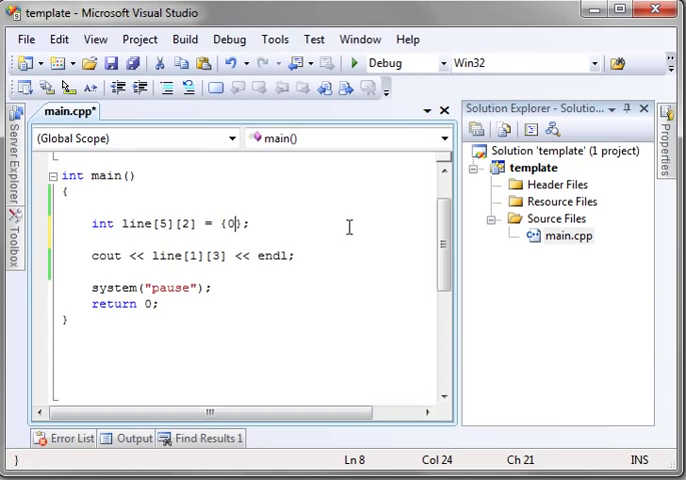
pyautogui.write(',1')
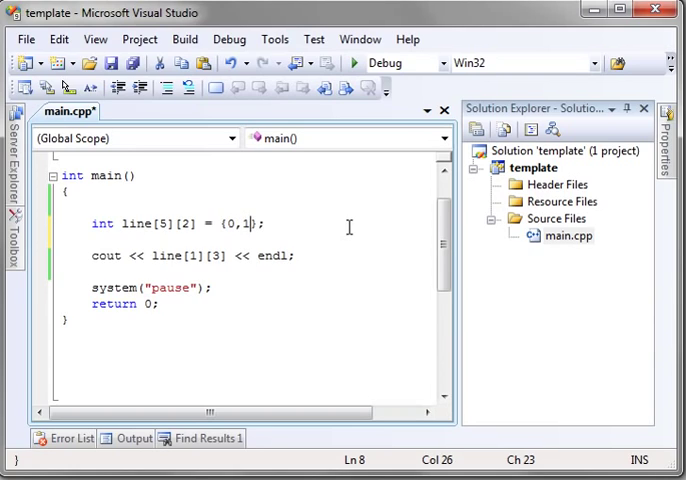
pyautogui.write(',0')
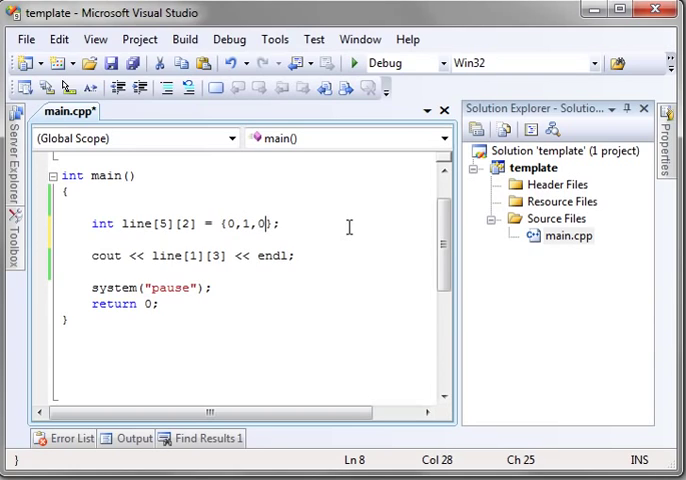
pyautogui.press('Backspace')
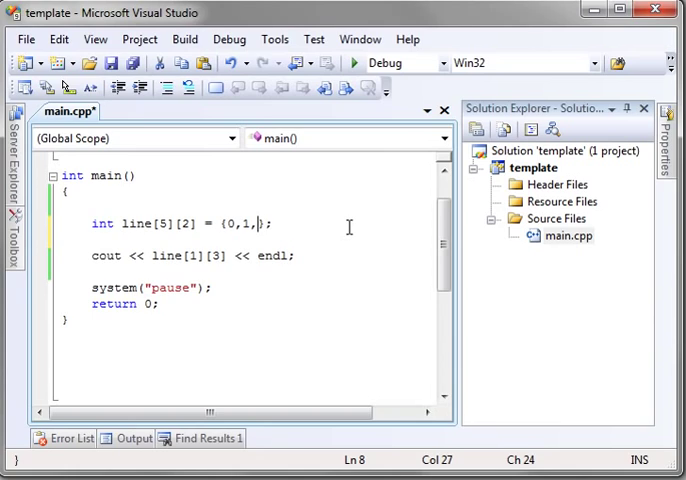
pyautogui.write('0,1')
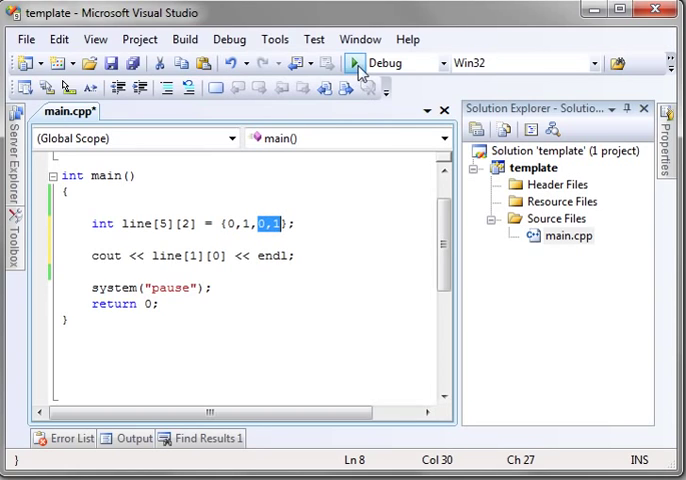
pyautogui.click(356, 64)
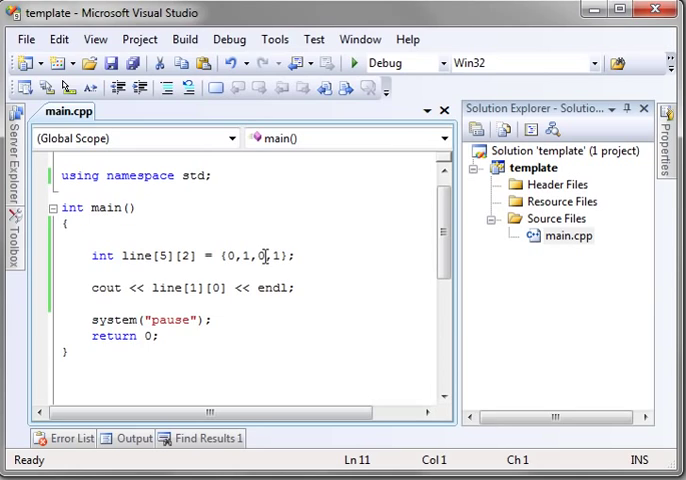
# Step: Replace the third initializer value with 99 and group the list as { {0,1} , {99,1} }
pyautogui.doubleClick(260, 256)
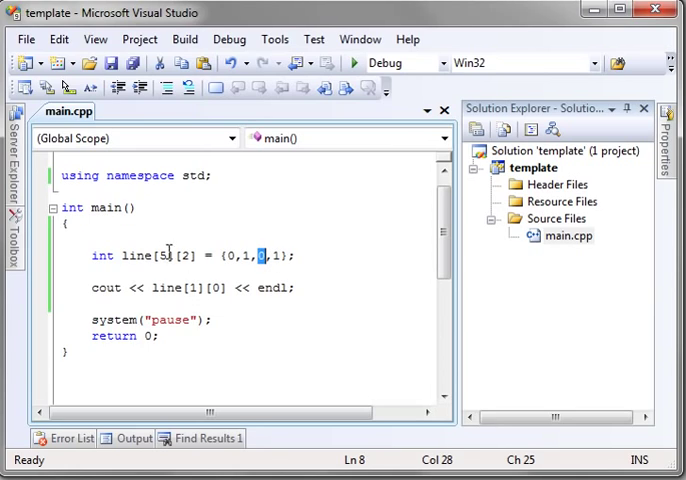
pyautogui.click(192, 288)
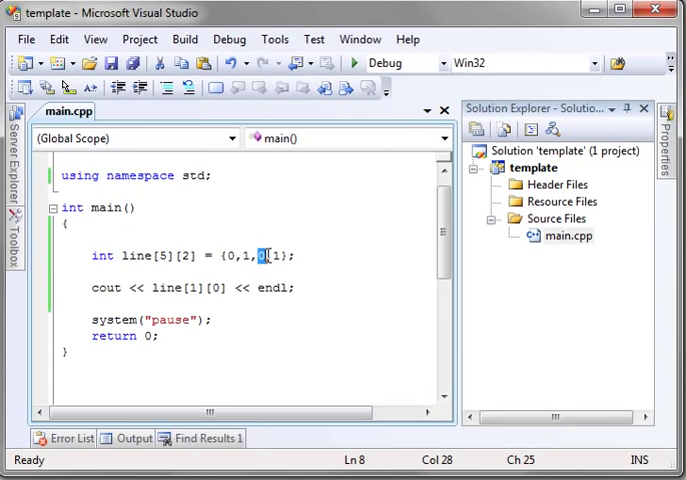
pyautogui.write('99')
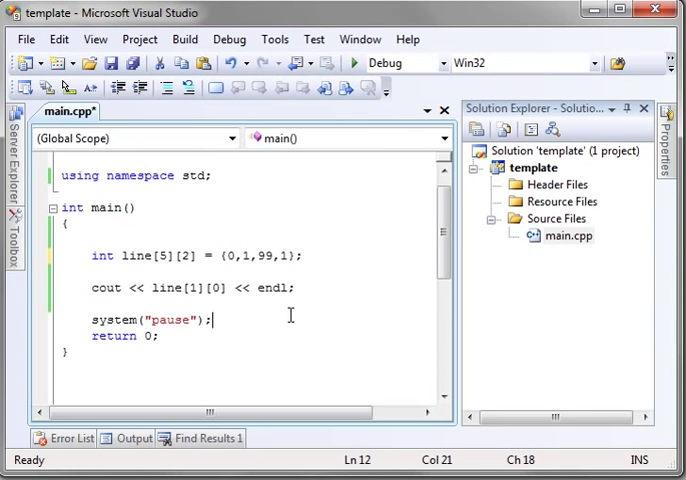
pyautogui.click(184, 40)
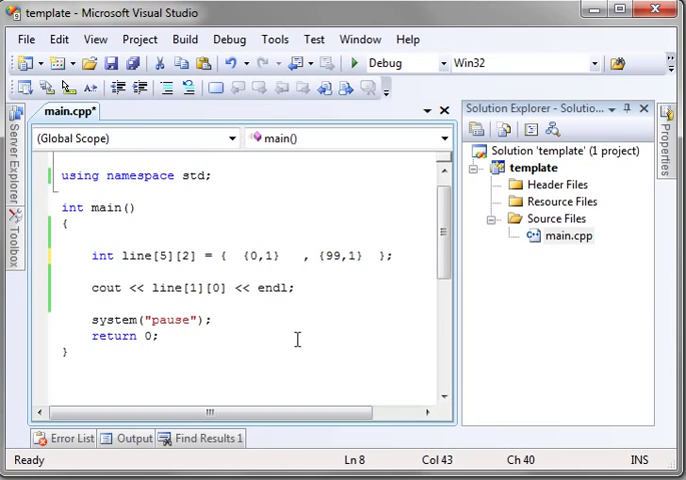
# Step: Remove the inner braces, leaving the flat initializer { 0,1 , 99,1 }
pyautogui.moveTo(224, 256); pyautogui.dragTo(390, 256)
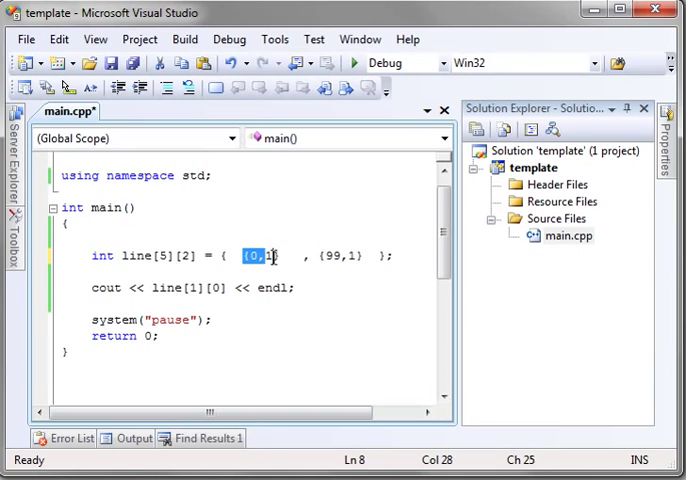
pyautogui.doubleClick(344, 256)
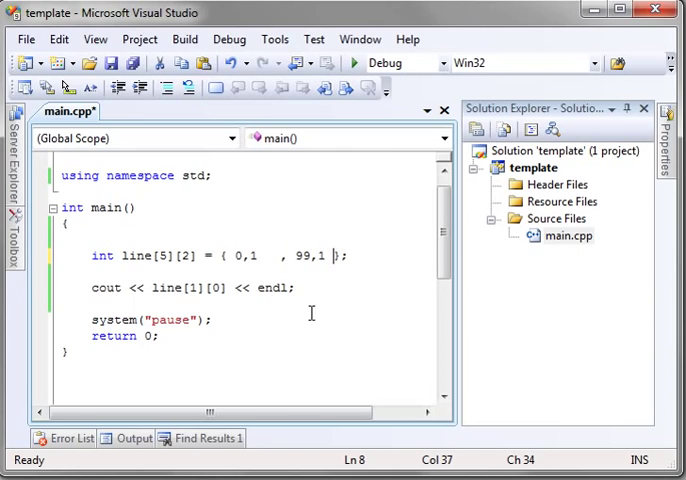
pyautogui.click(308, 348)
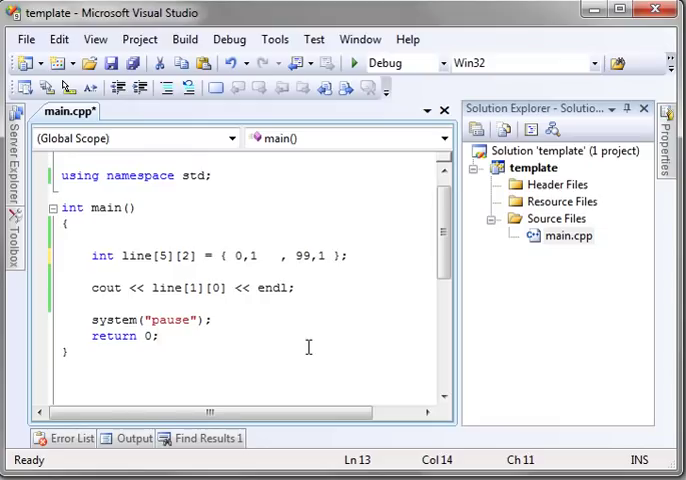